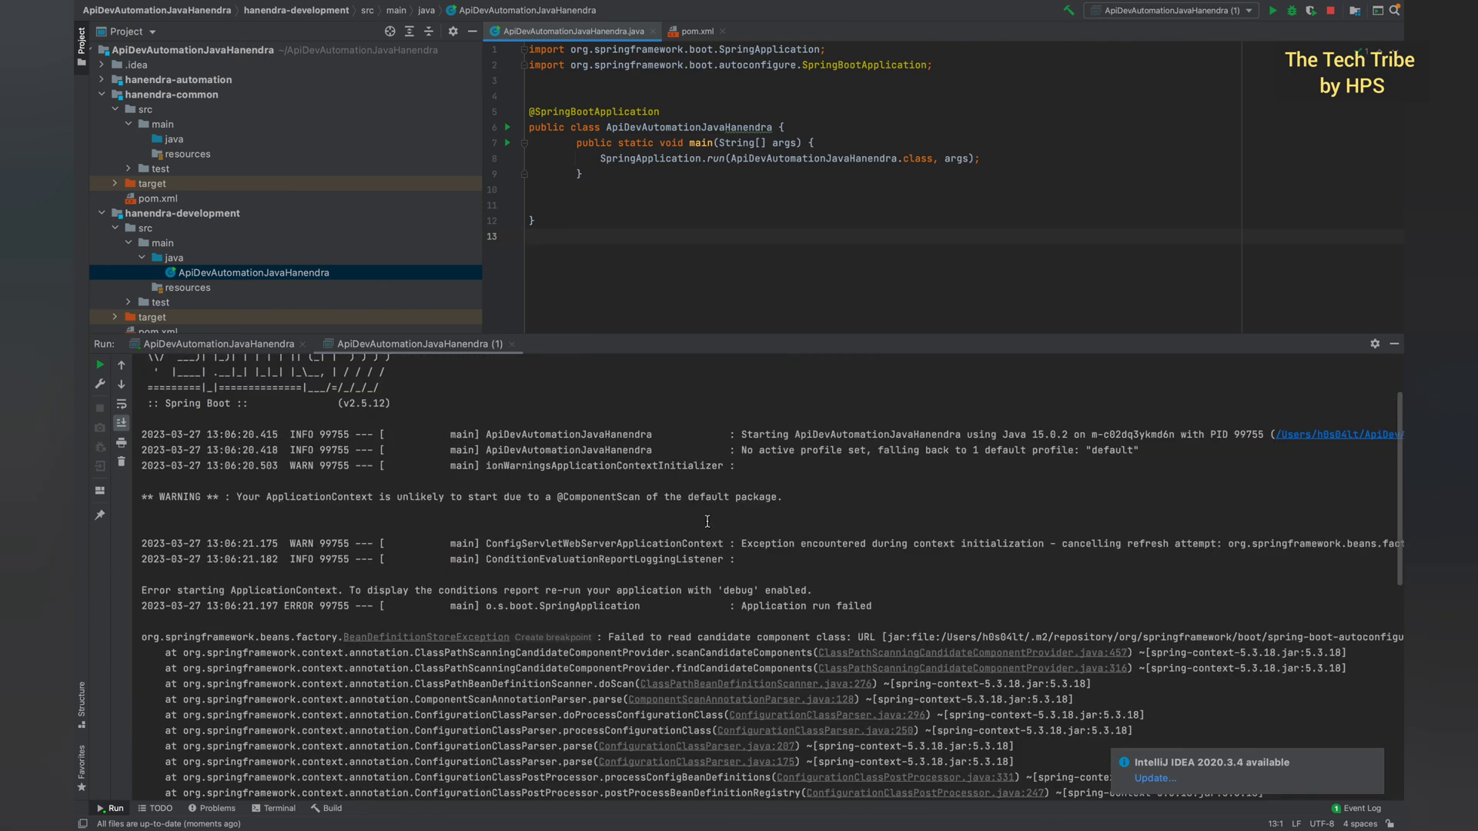
- Create package com.hanendra.development under src/main/java and move ApiDevAutomationJavaHanendra into it via Refactor
click(738, 465)
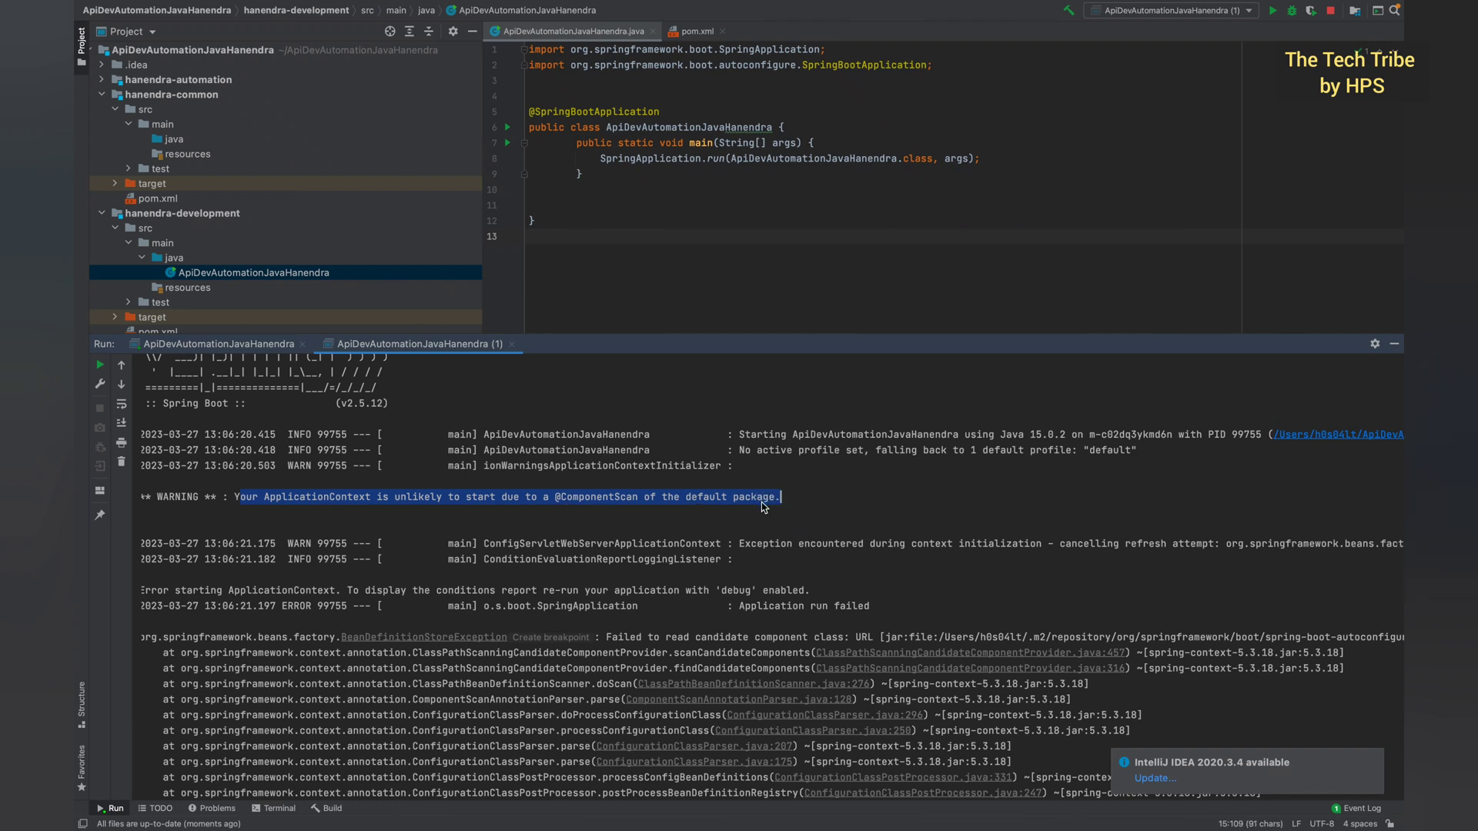
mouse_move(772, 522)
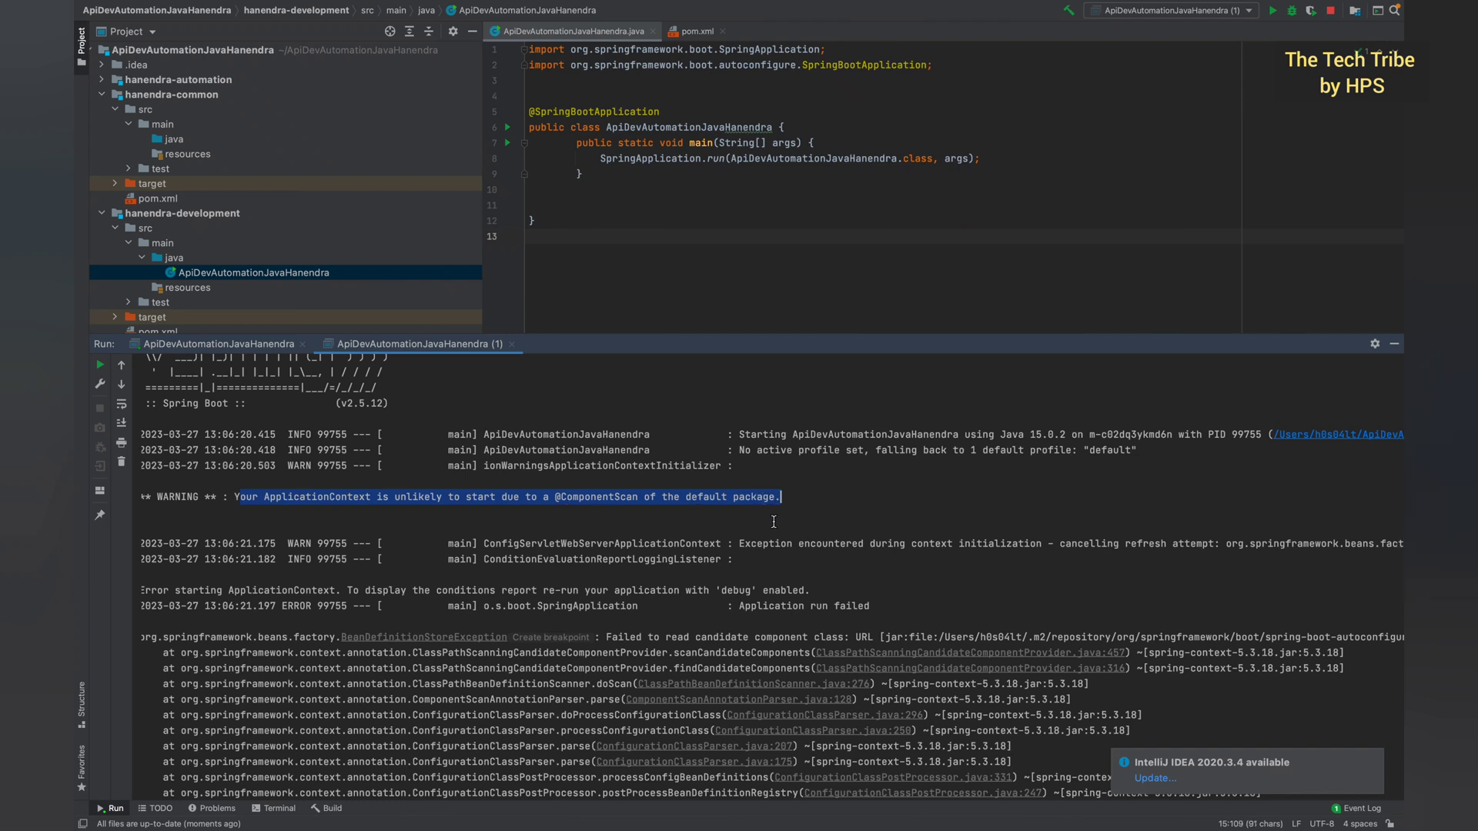
scroll(down, 3)
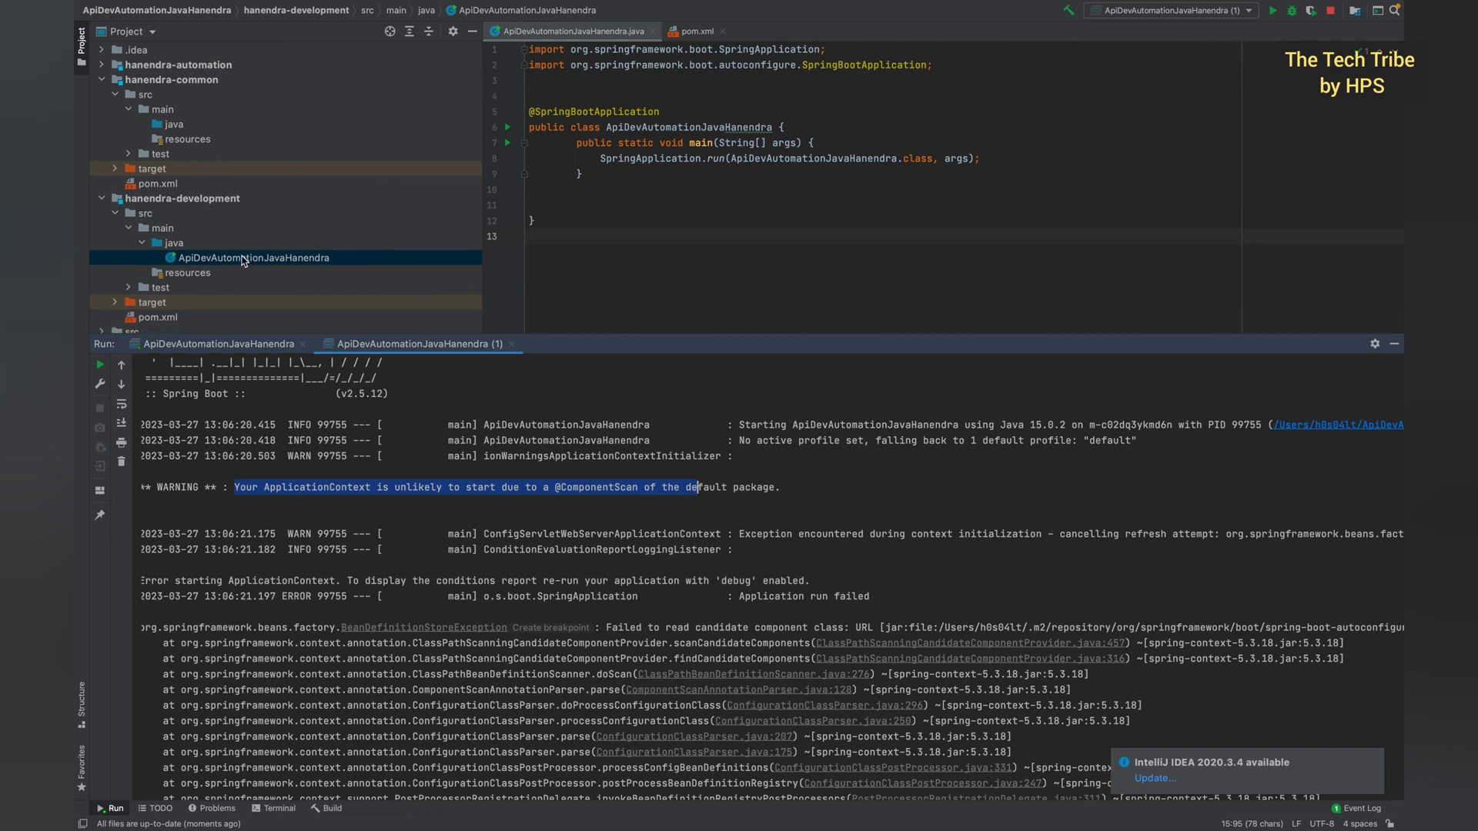
mouse_move(178, 246)
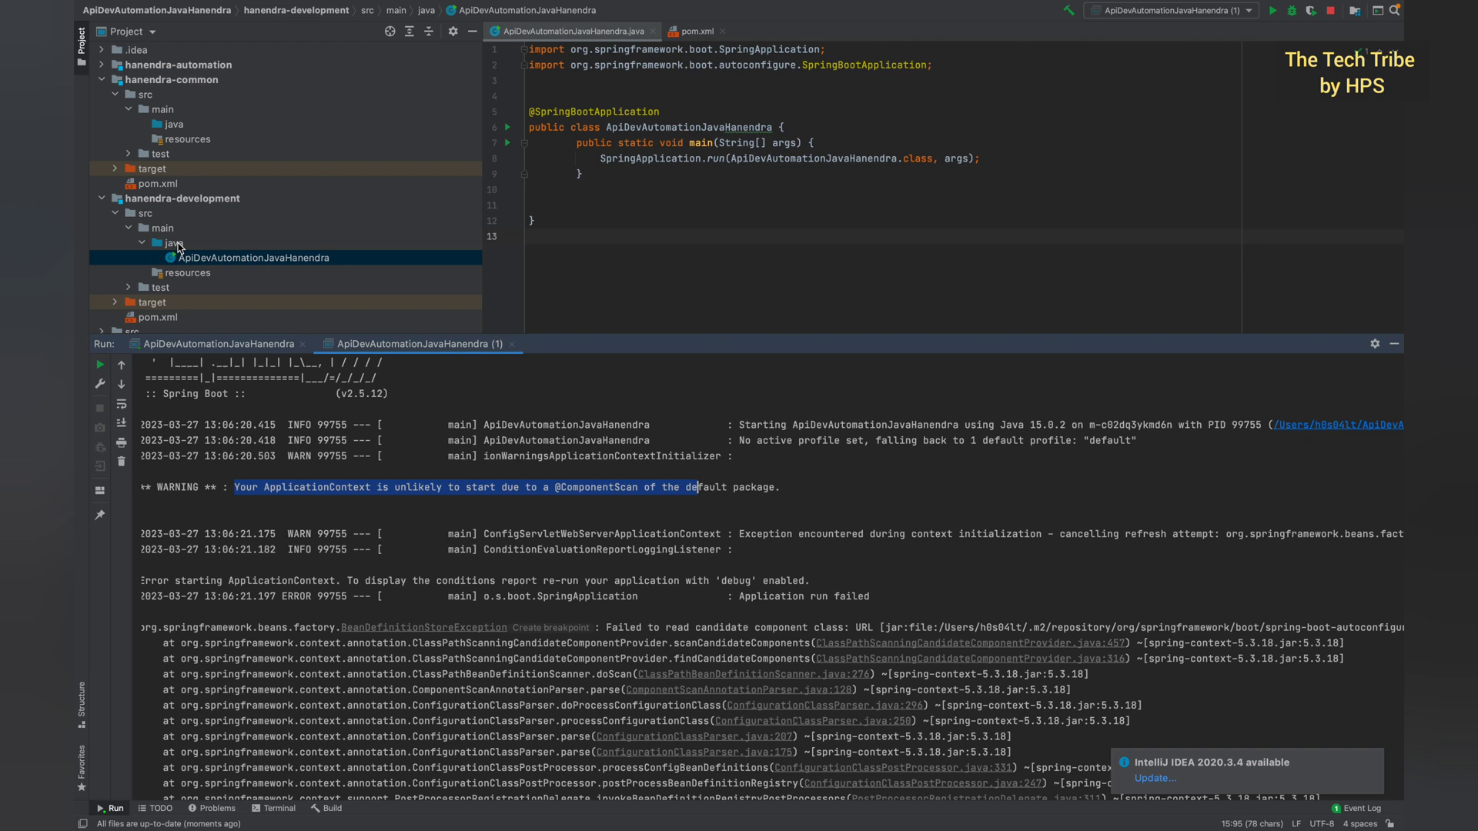
mouse_move(715, 491)
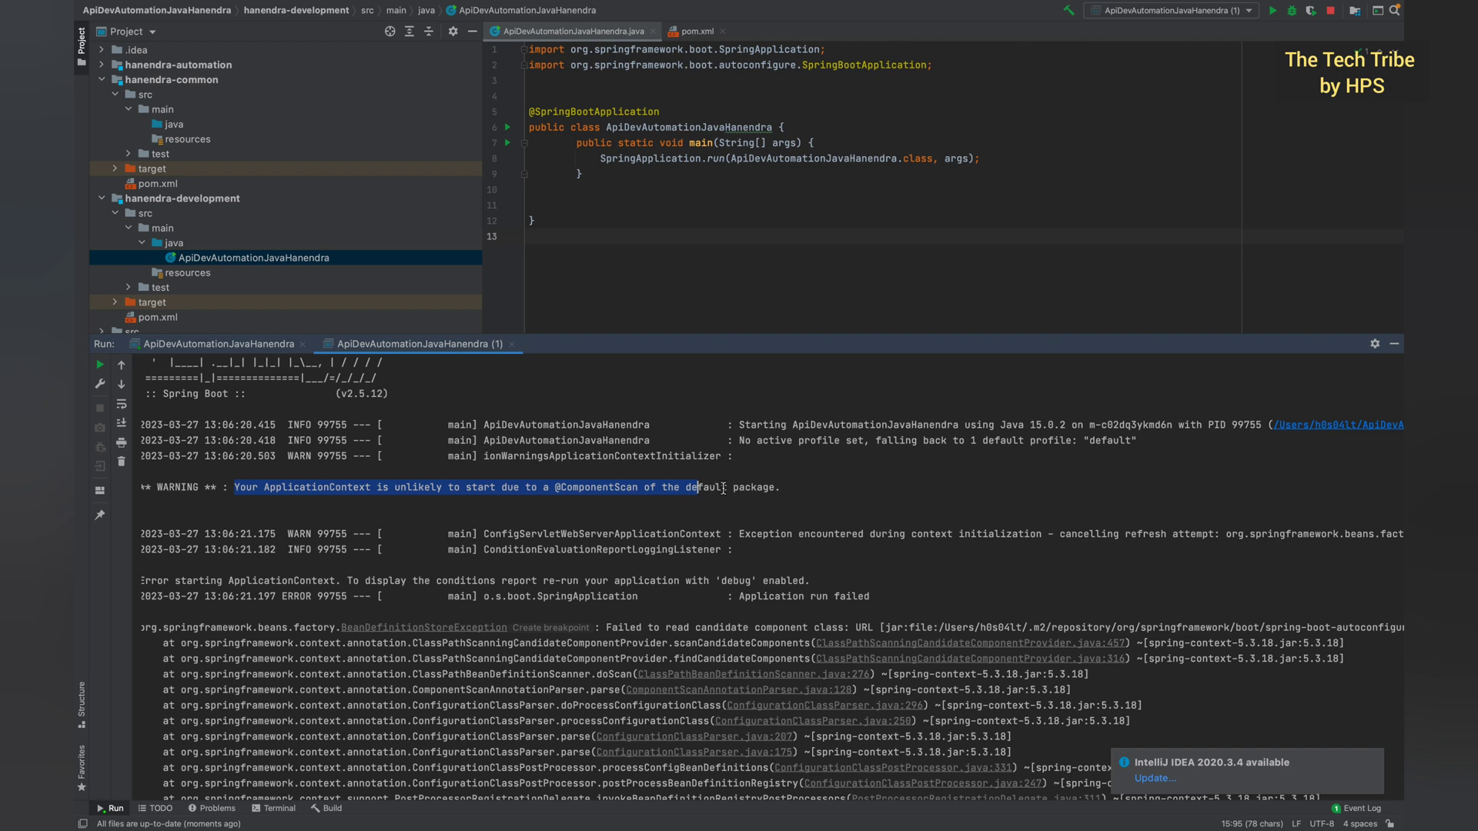
mouse_move(337, 285)
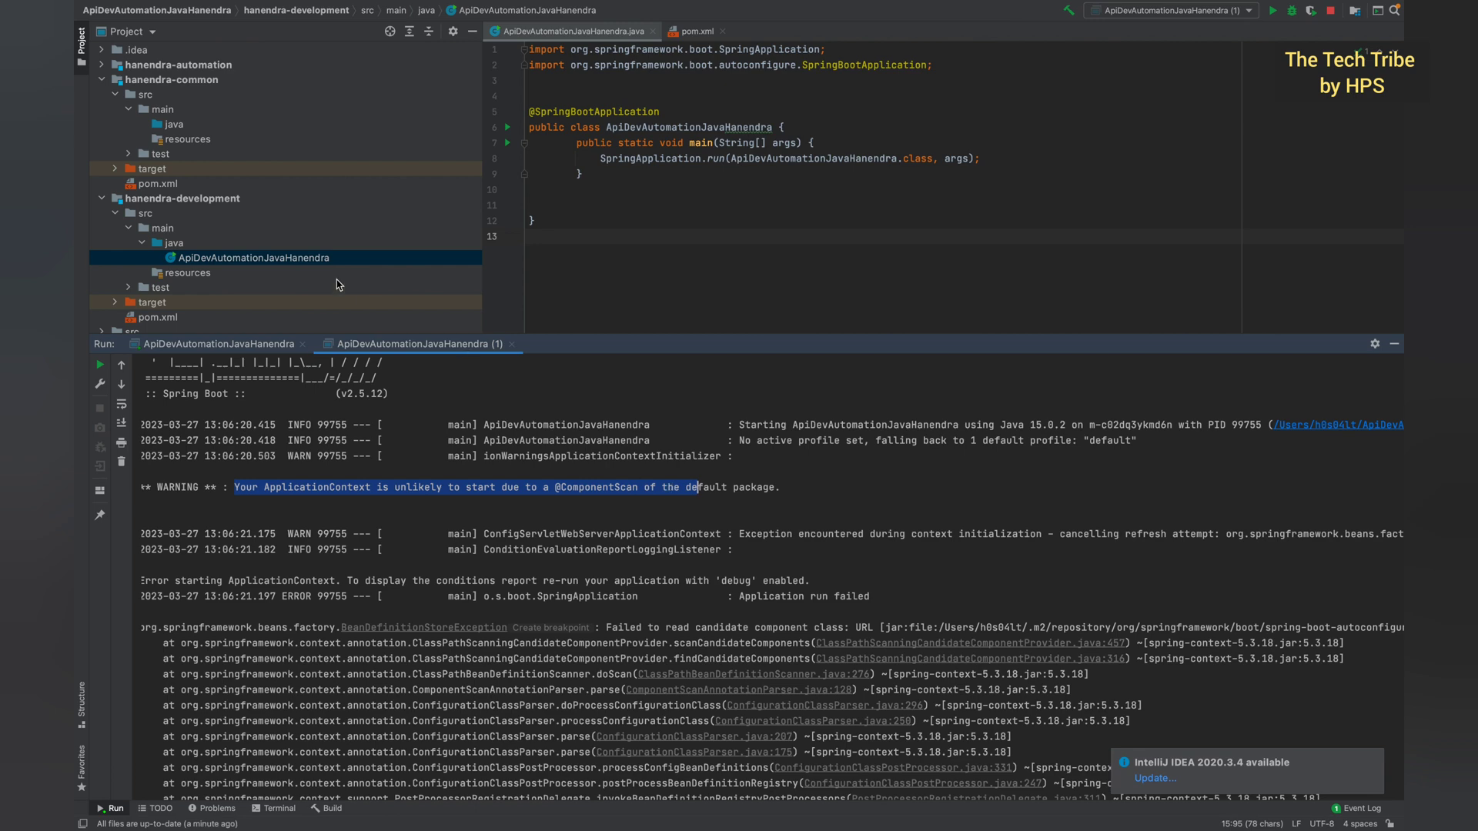
click(174, 243)
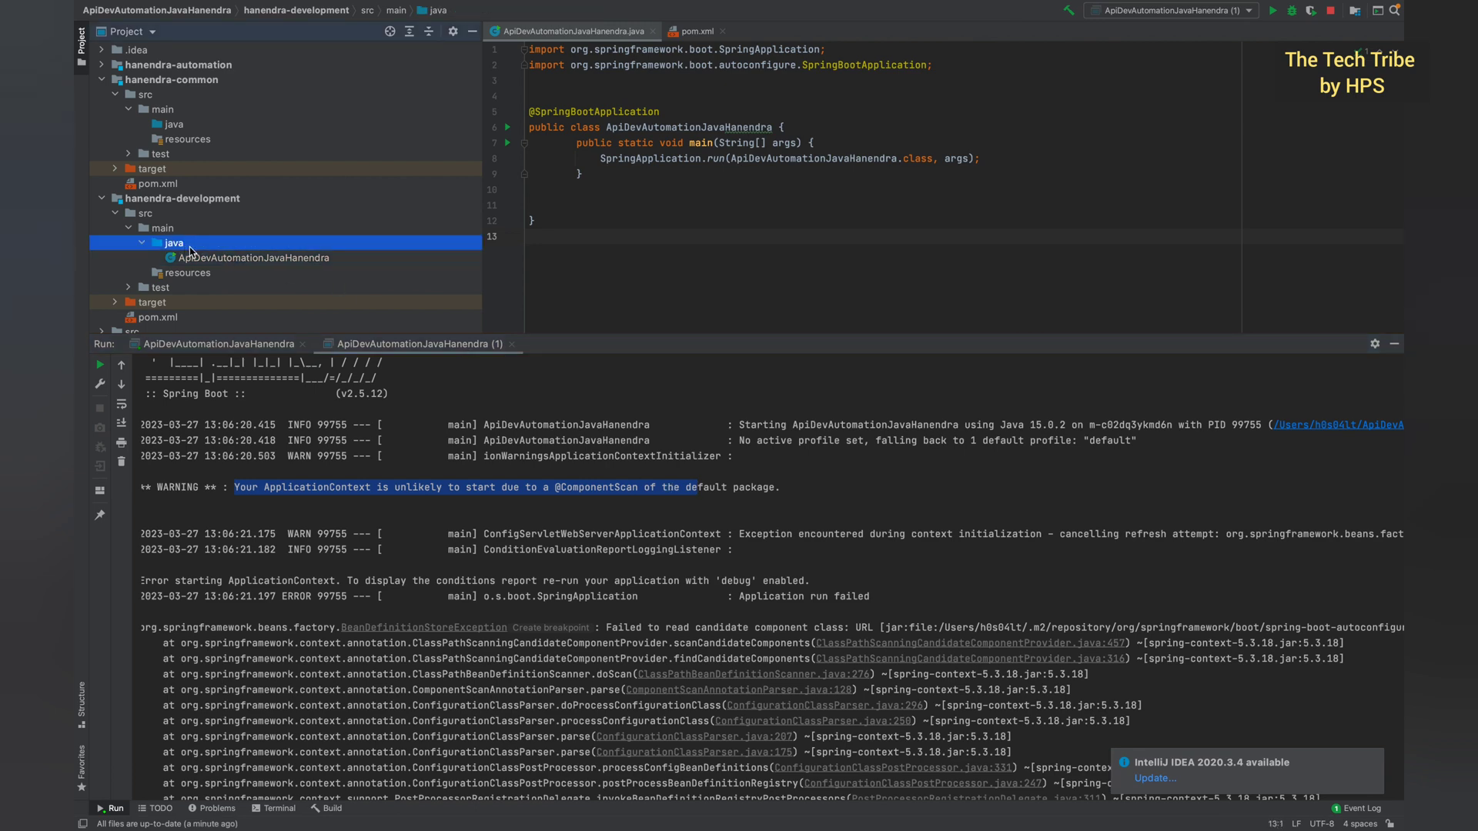
right_click(174, 242)
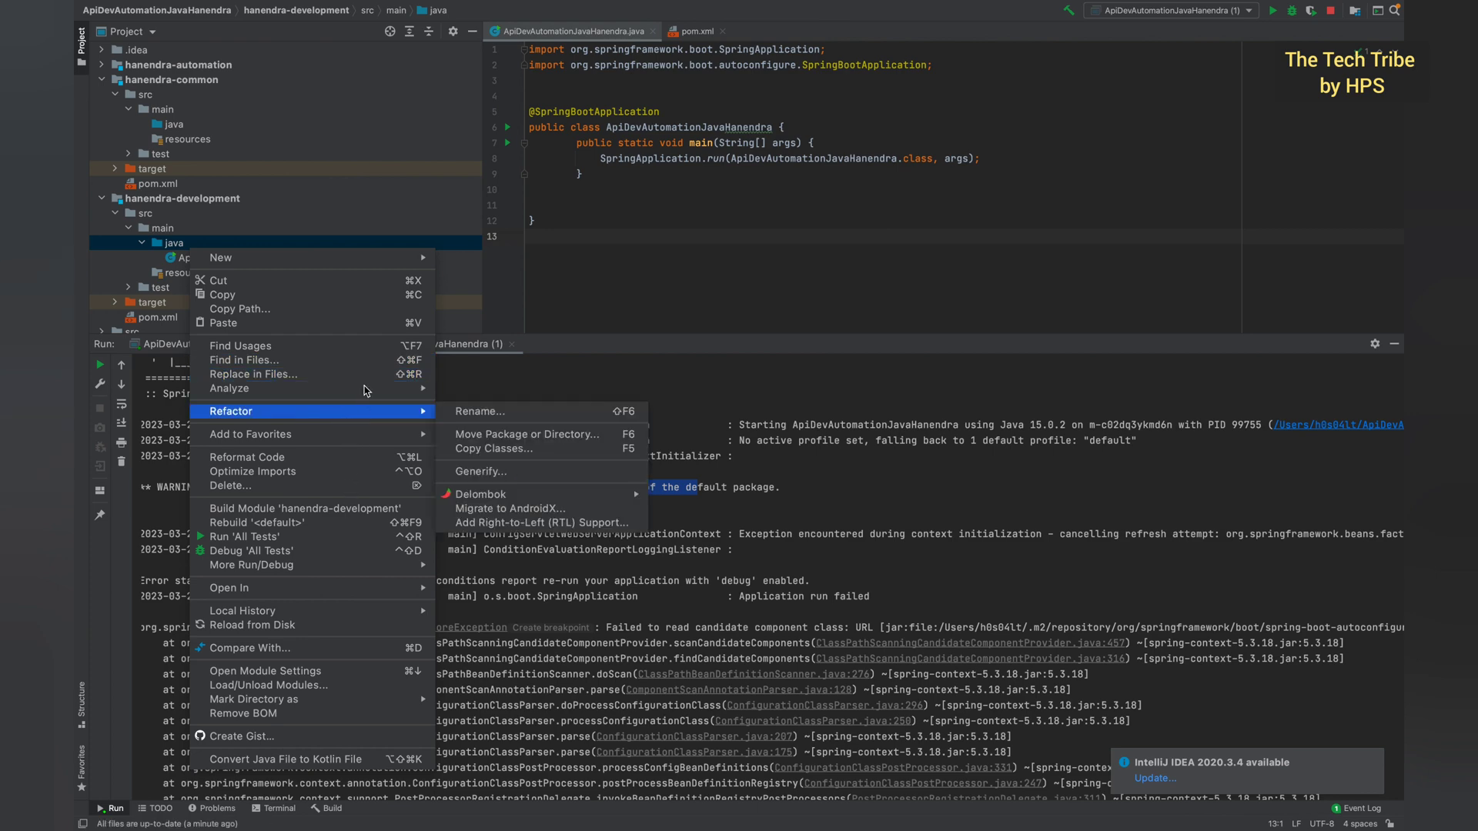
click(222, 257)
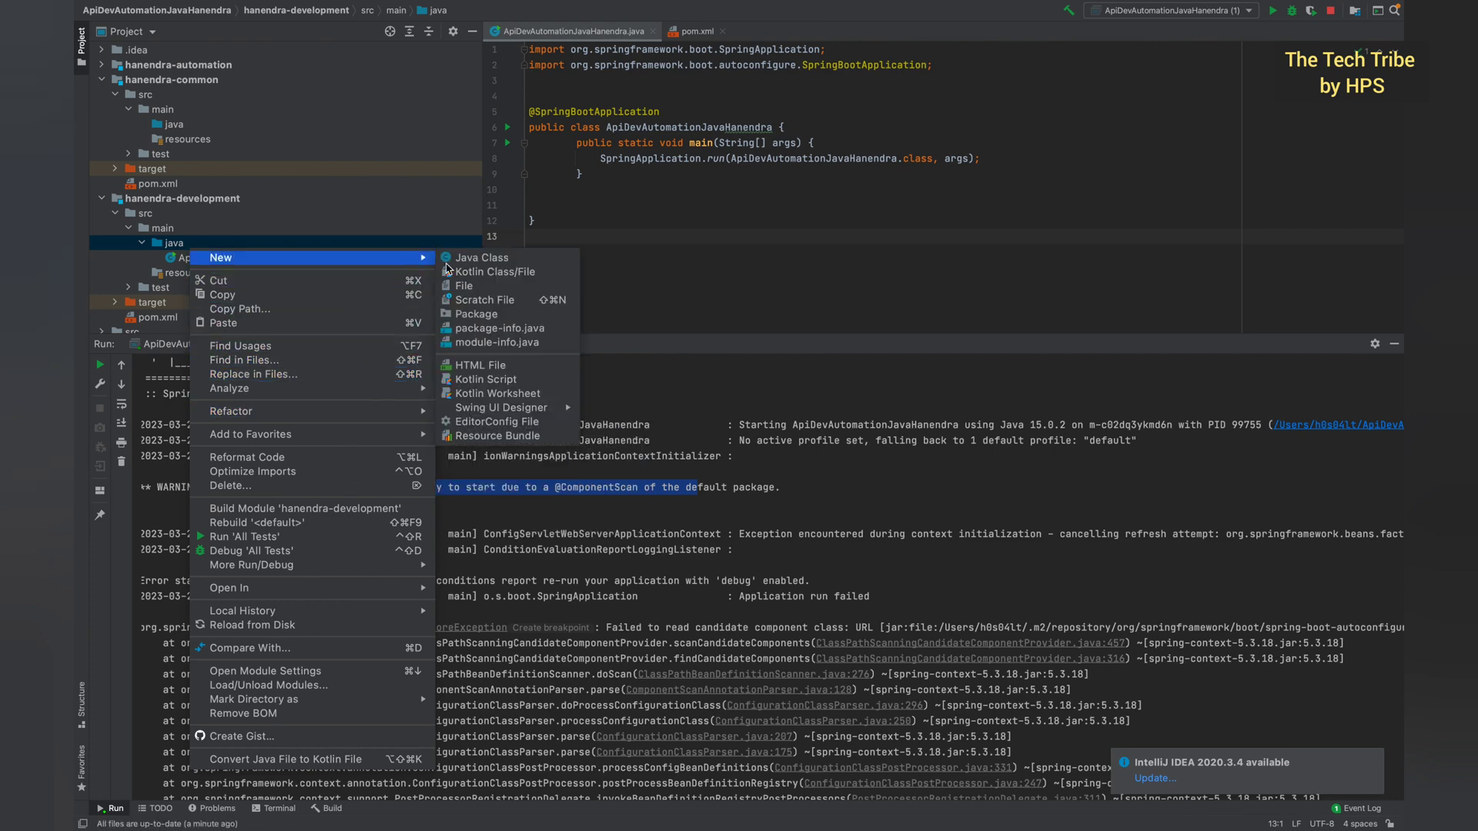
click(477, 314)
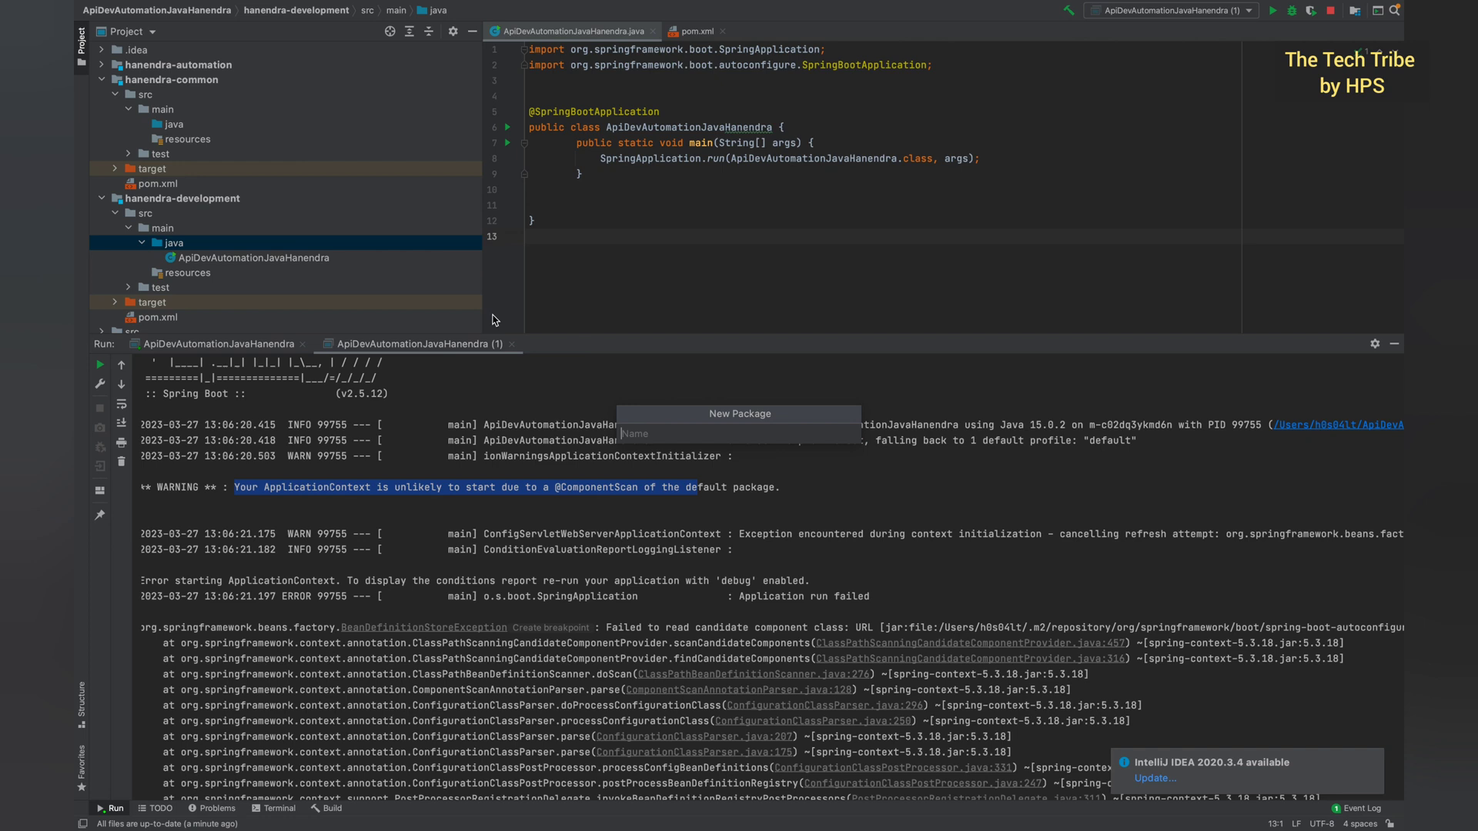
text(com)
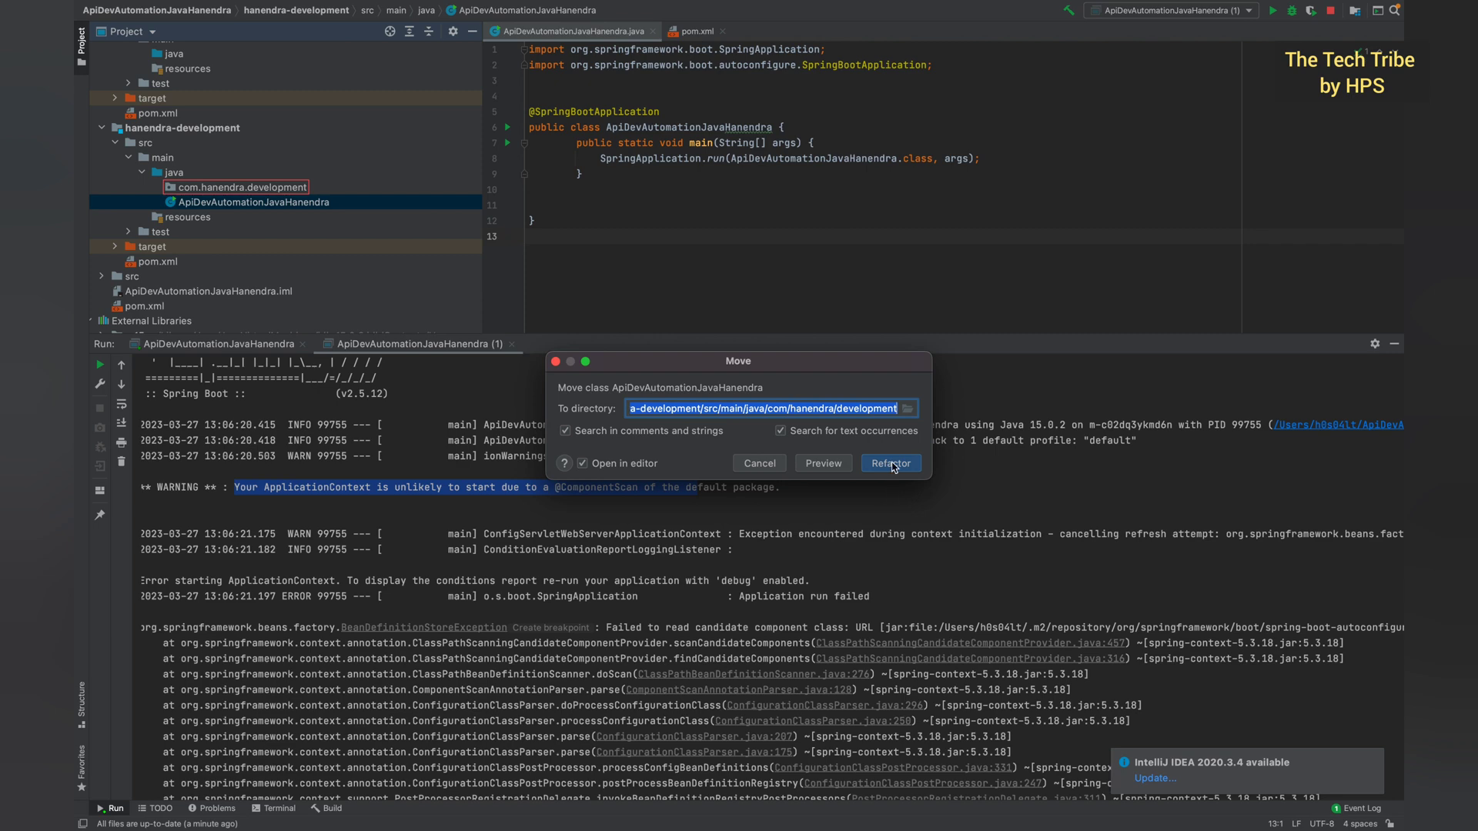
click(888, 463)
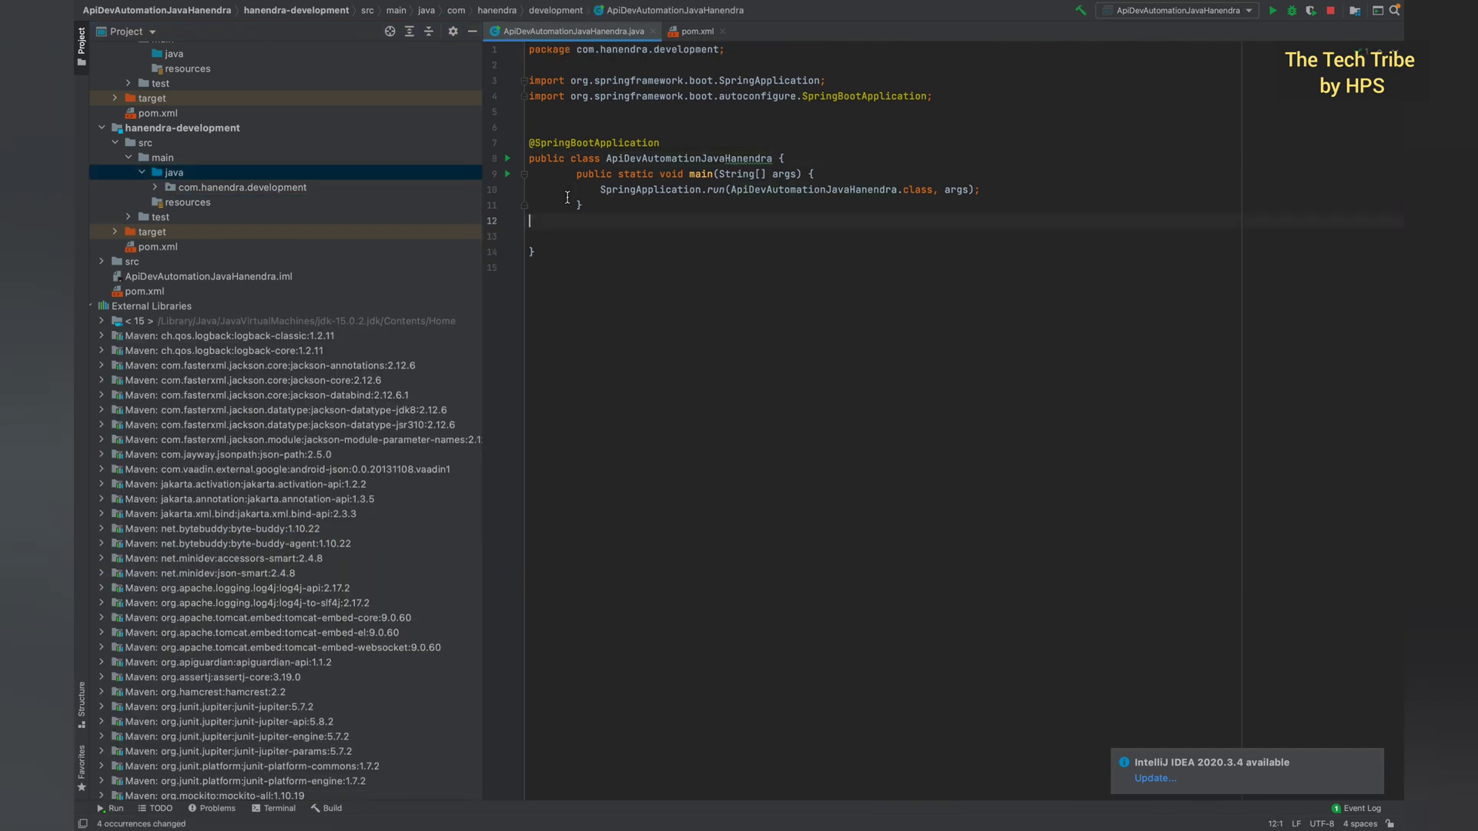
- Stop and rerun the main class so Spring Boot starts with Tomcat on port 8080
click(506, 158)
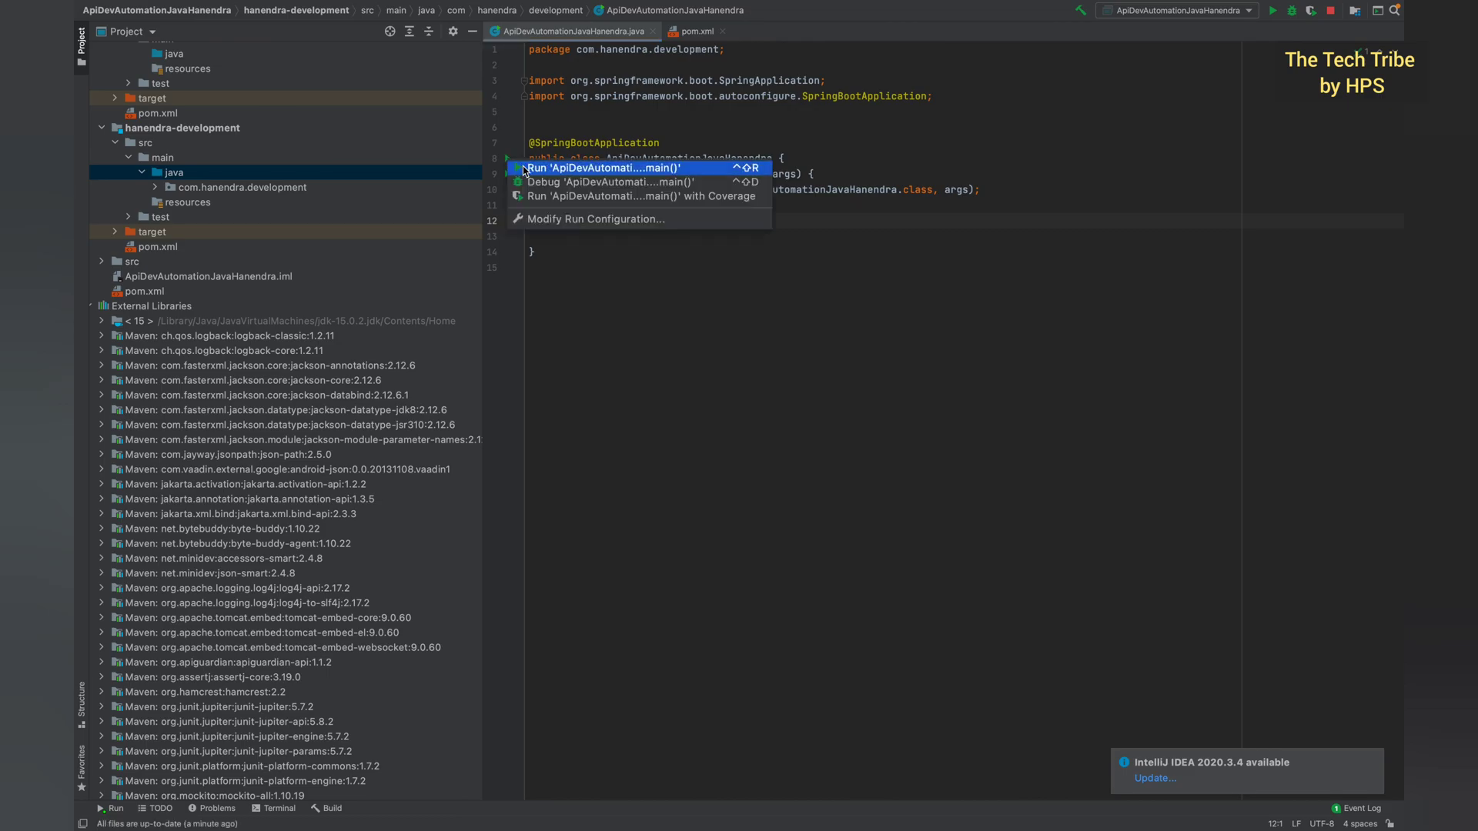
click(602, 166)
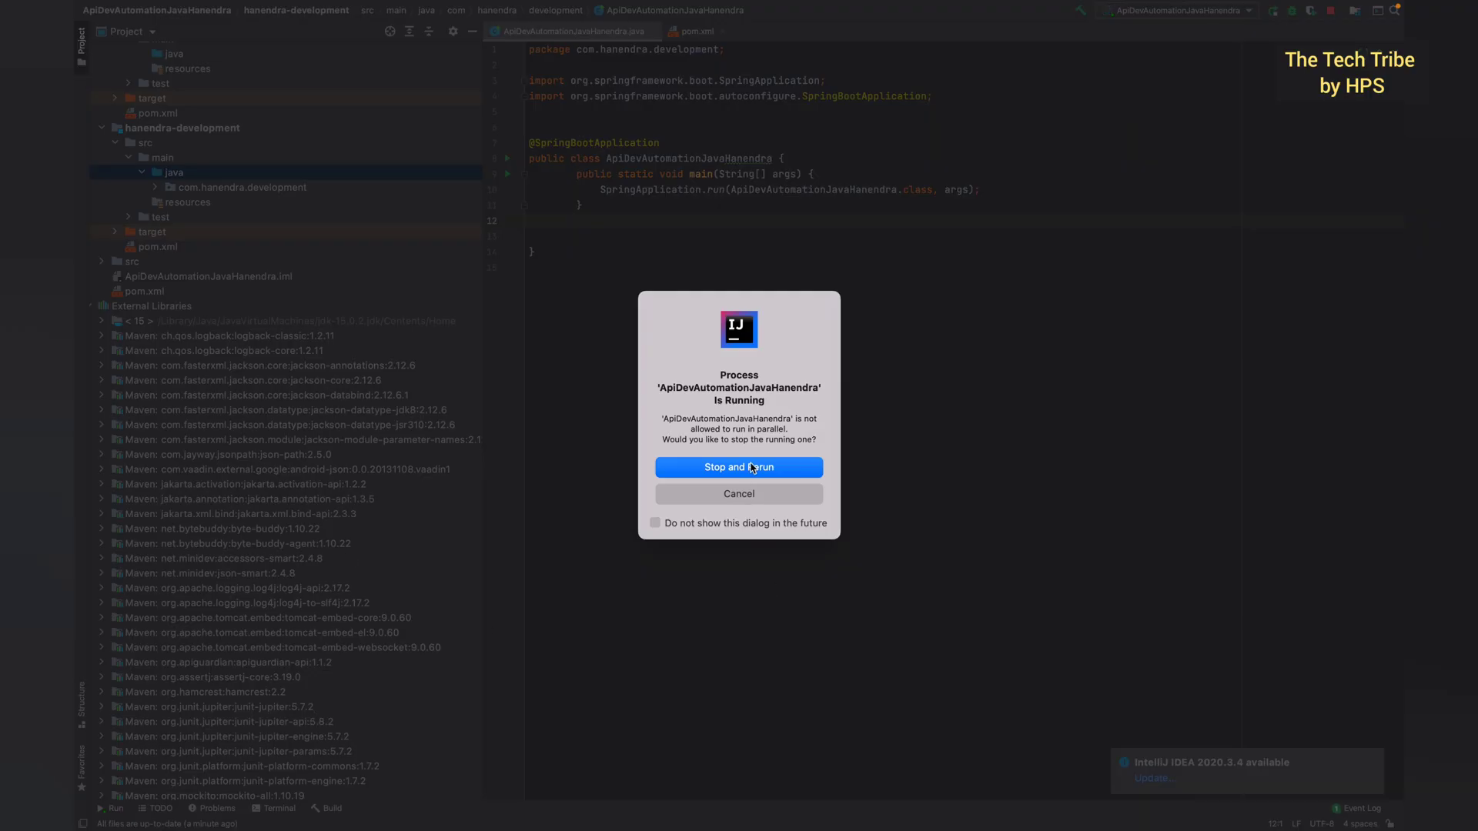
click(738, 467)
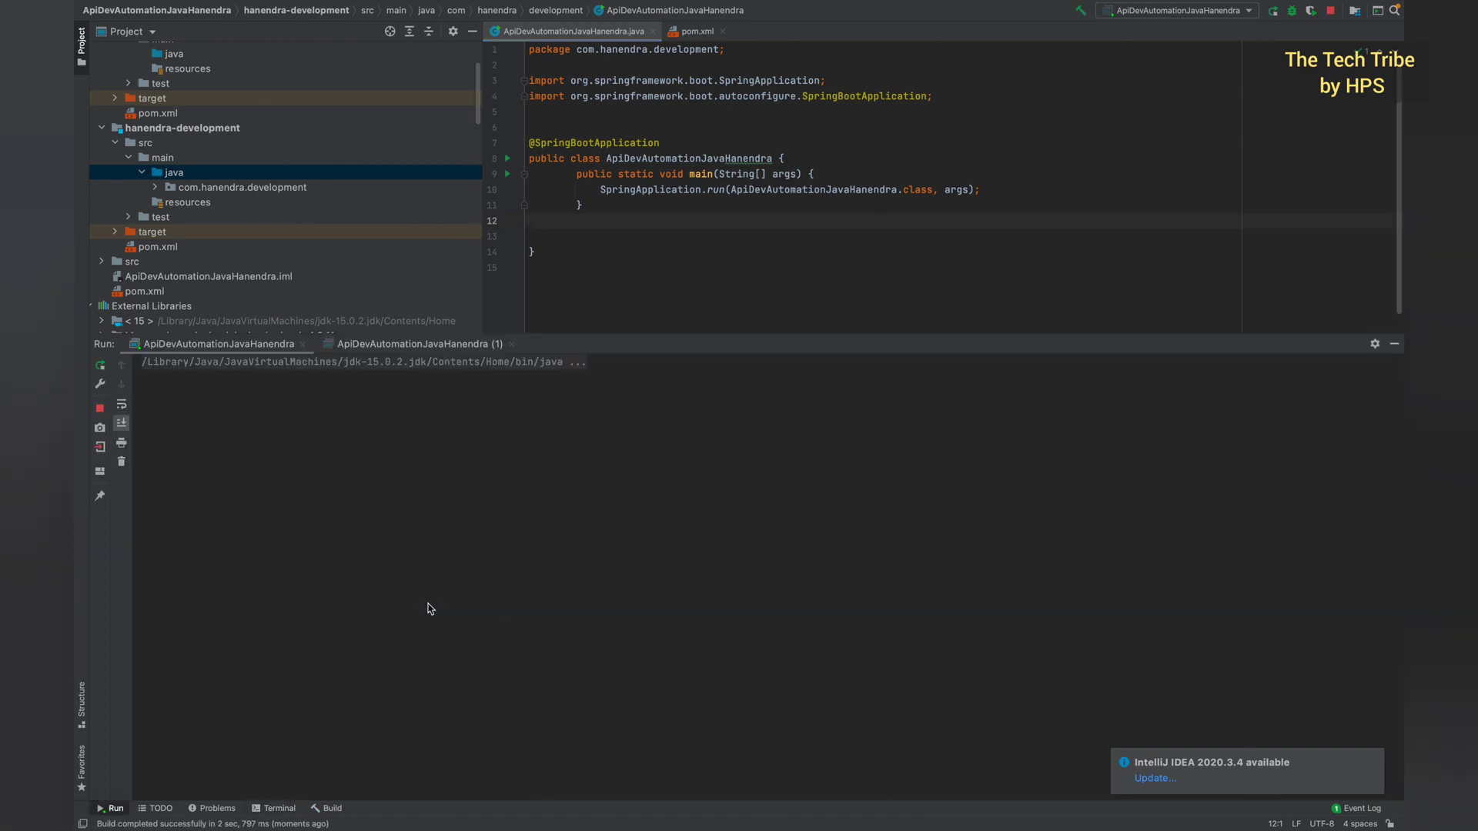
click(111, 808)
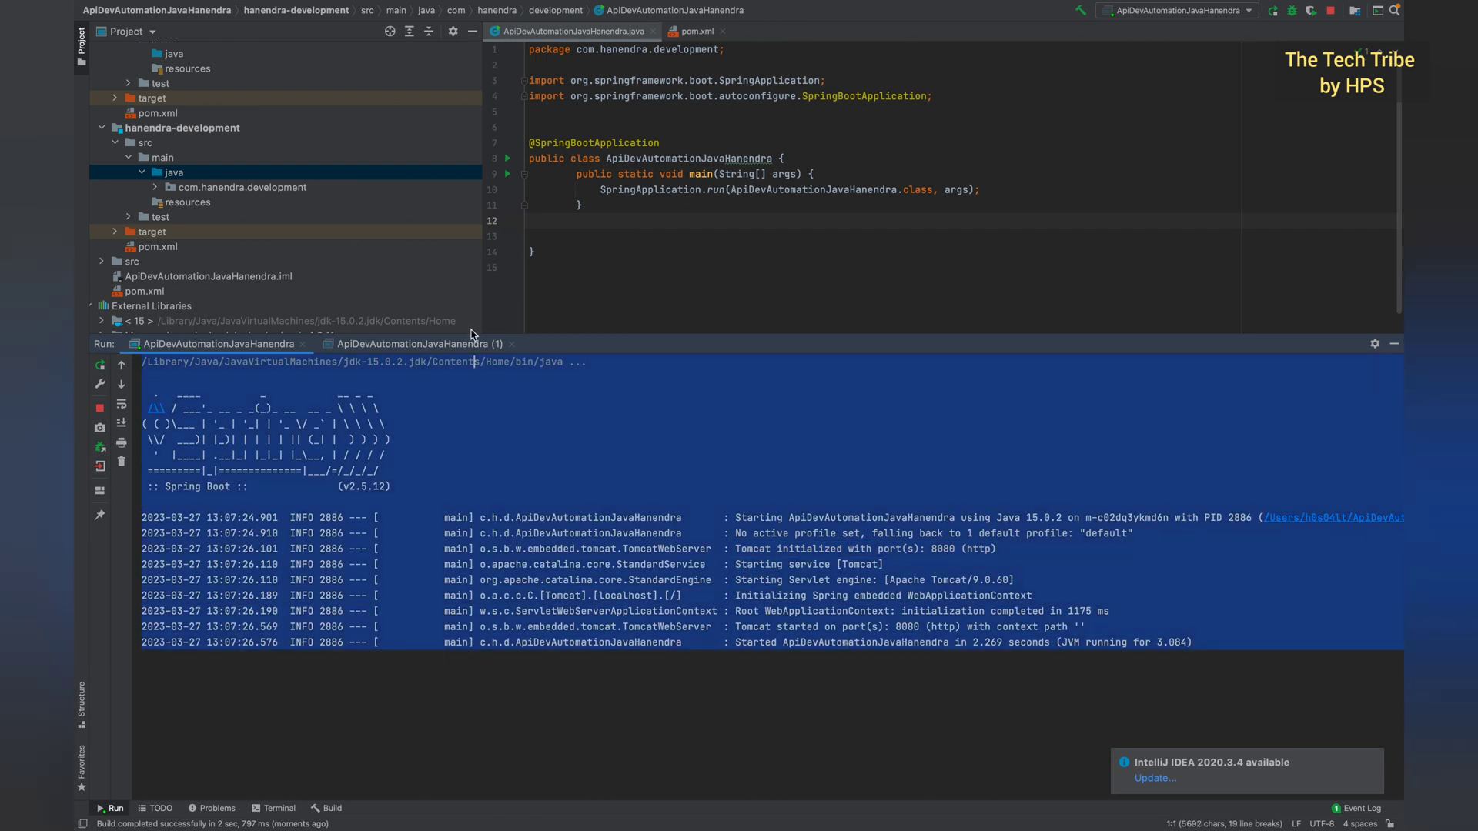
click(642, 264)
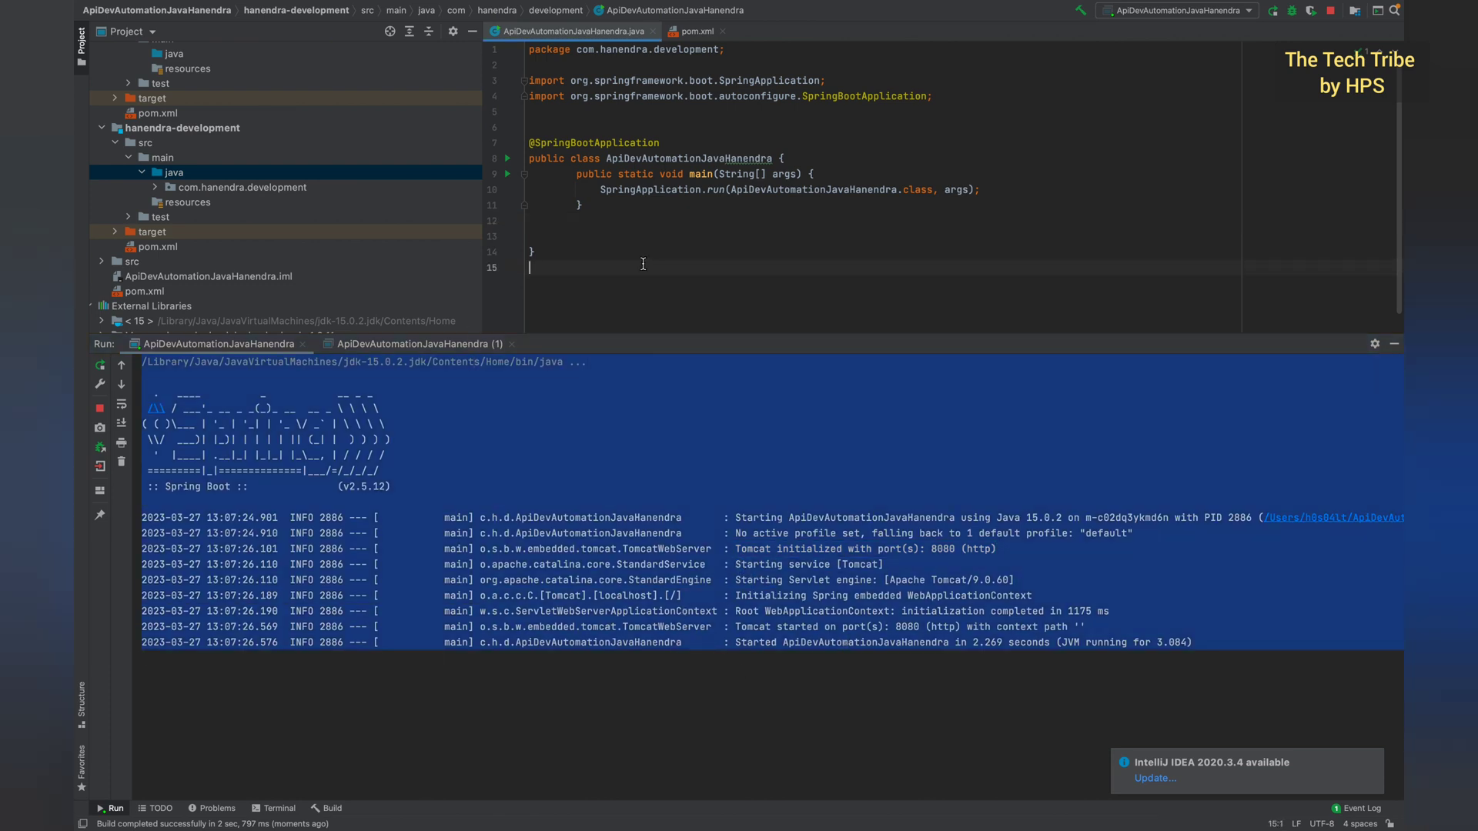